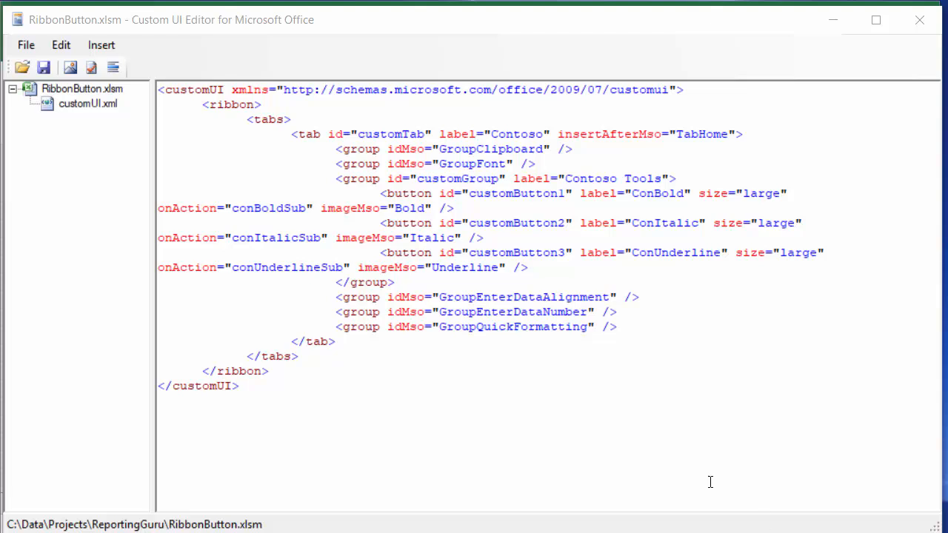
pyautogui.moveTo(500, 399)
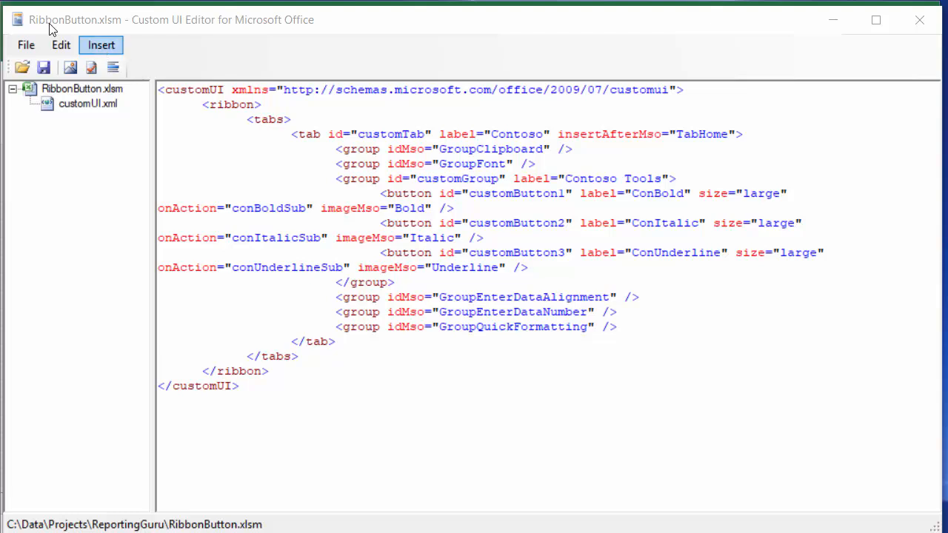
# Delete the customButton2 and customButton3 lines, leaving one button in the Contoso Tools group.
pyautogui.click(100, 45)
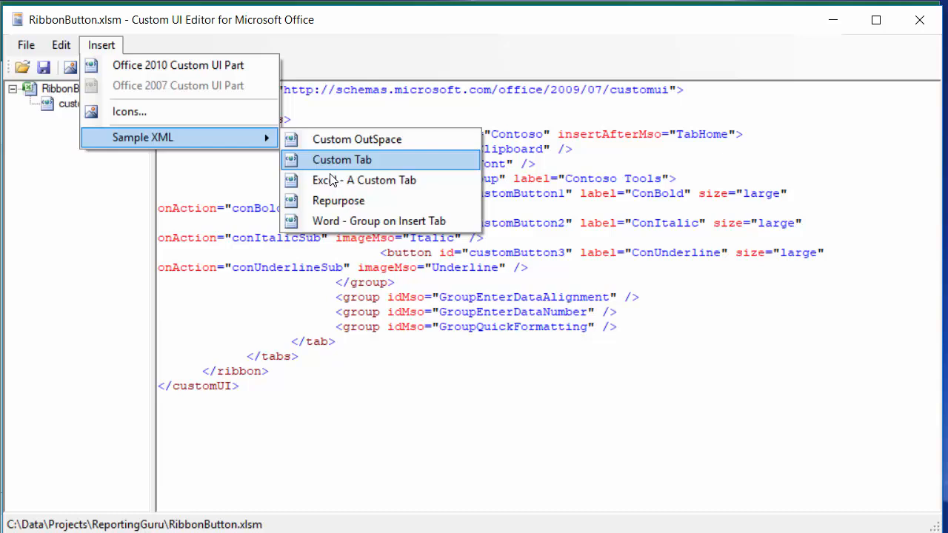
pyautogui.moveTo(482, 121)
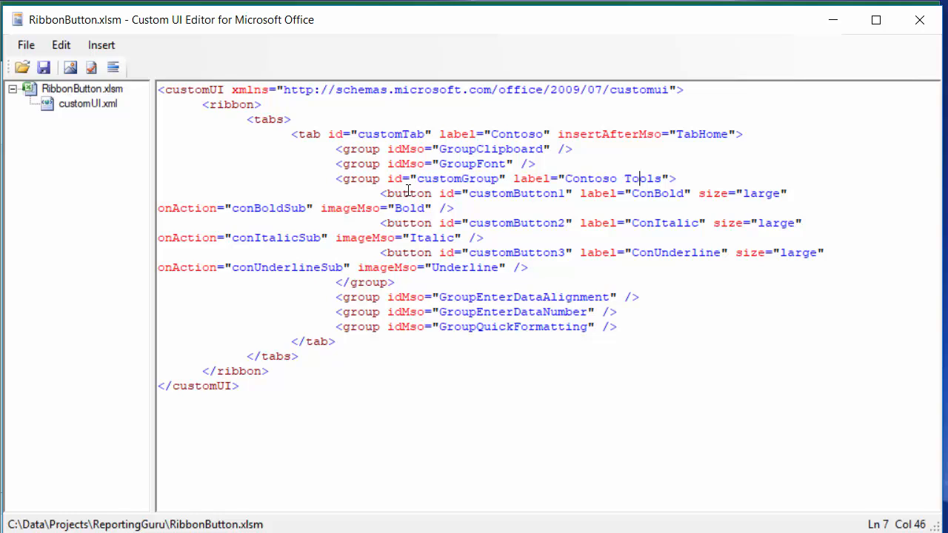
pyautogui.moveTo(476, 267)
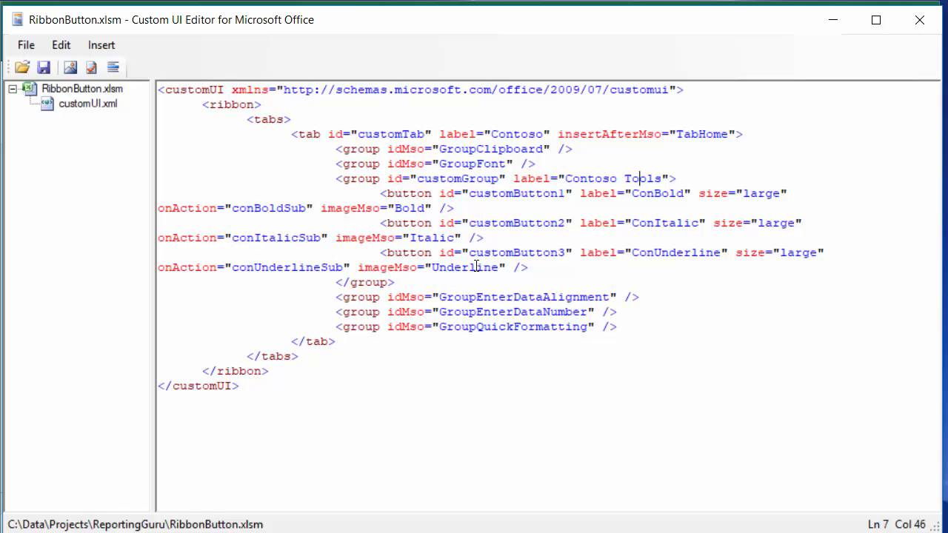
pyautogui.moveTo(557, 272)
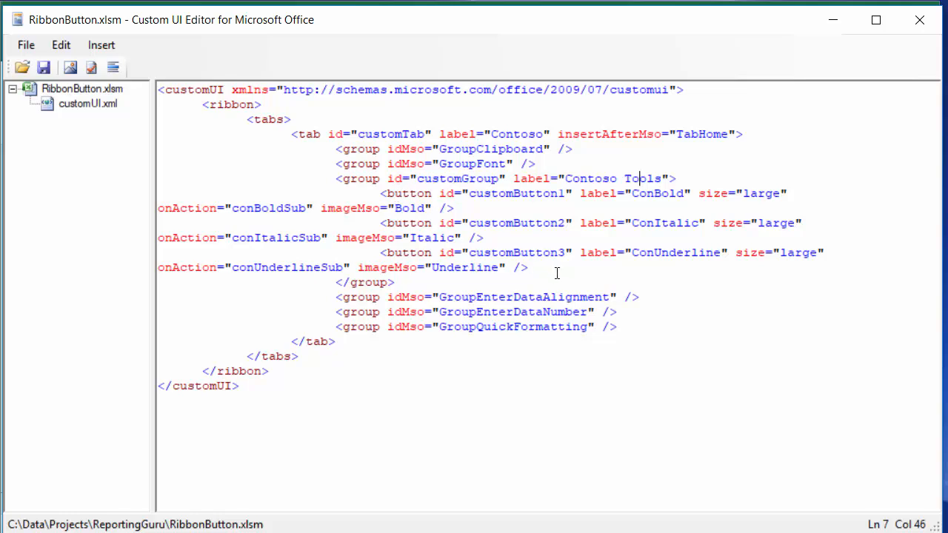
pyautogui.click(528, 267)
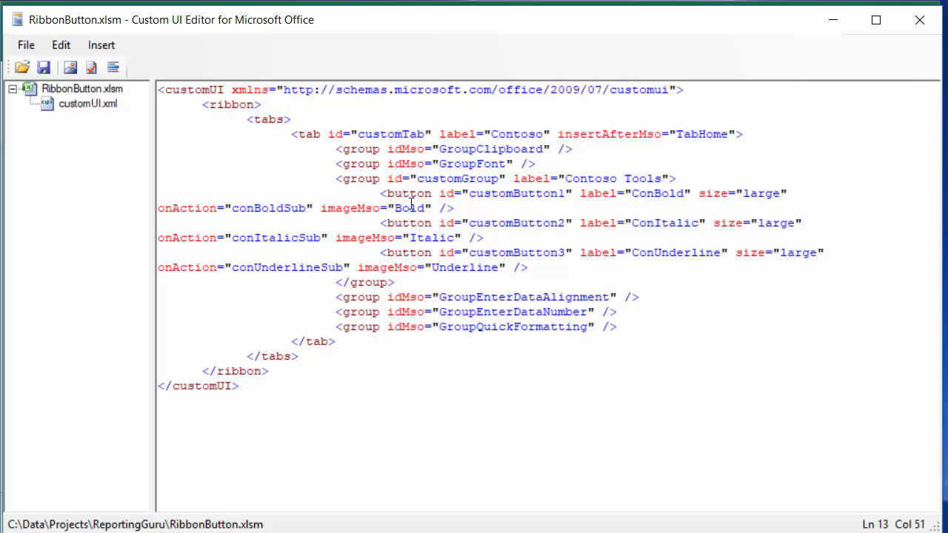
pyautogui.moveTo(548, 200)
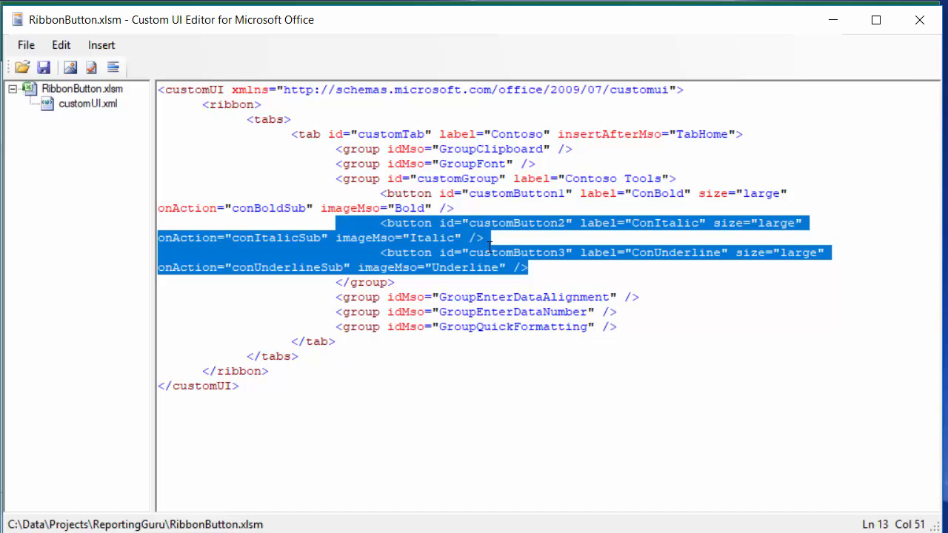
pyautogui.press('Delete')
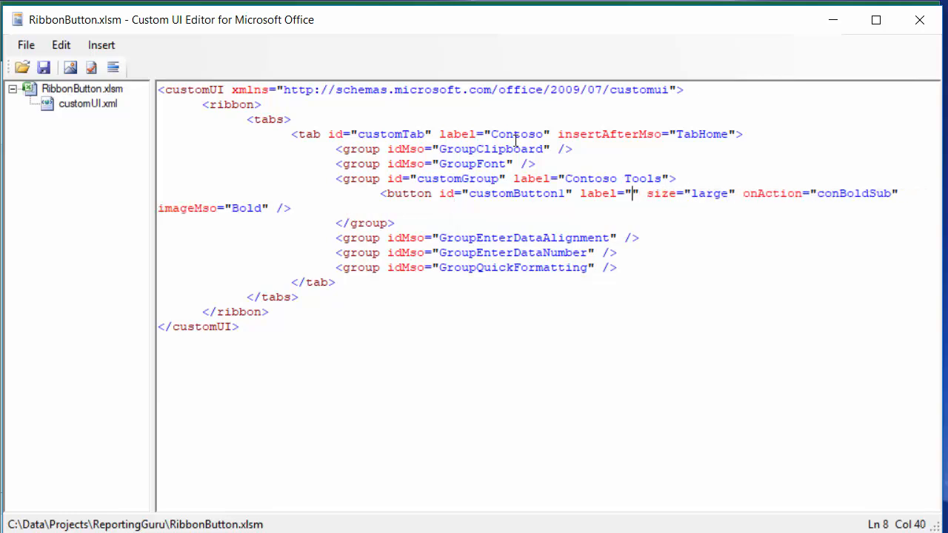
# Relabel the remaining button from ConBold to 'Run Macro'.
pyautogui.write('M')
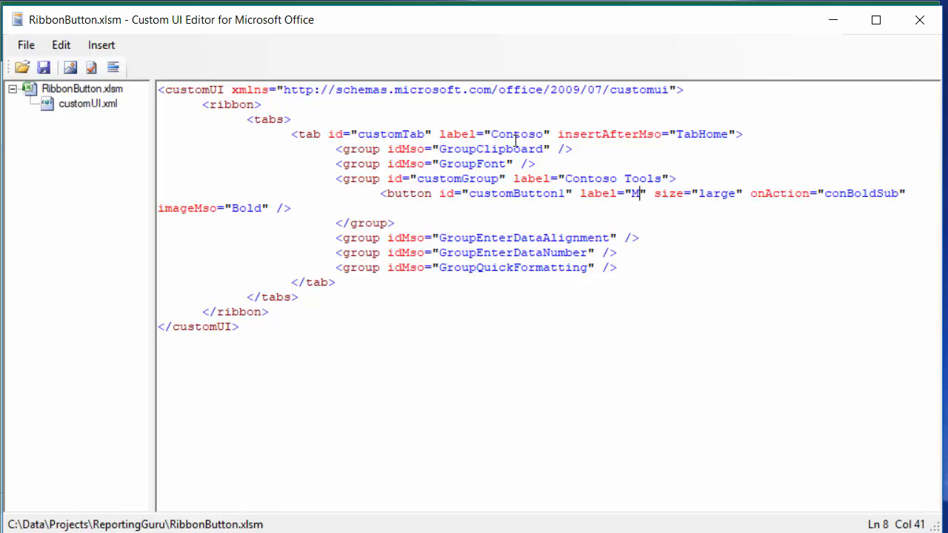
pyautogui.write('u')
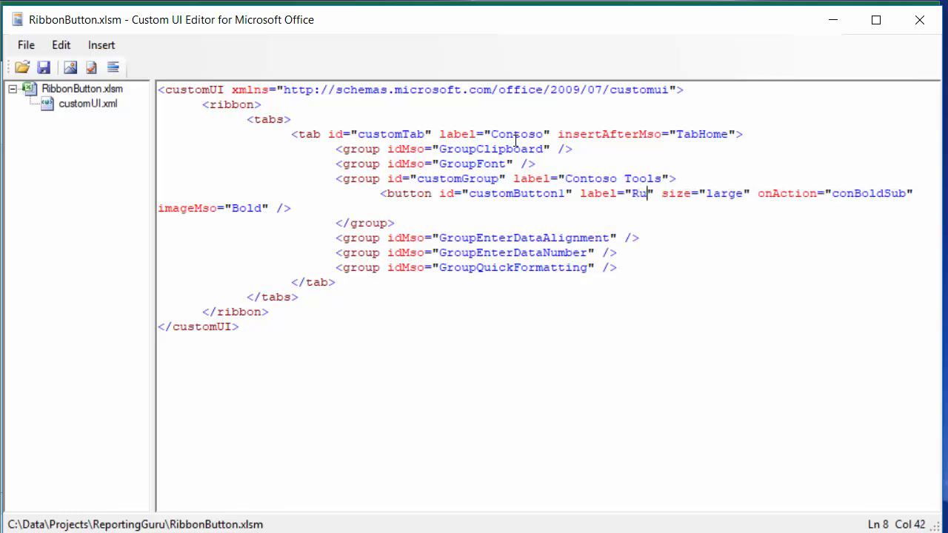
pyautogui.write('nMar')
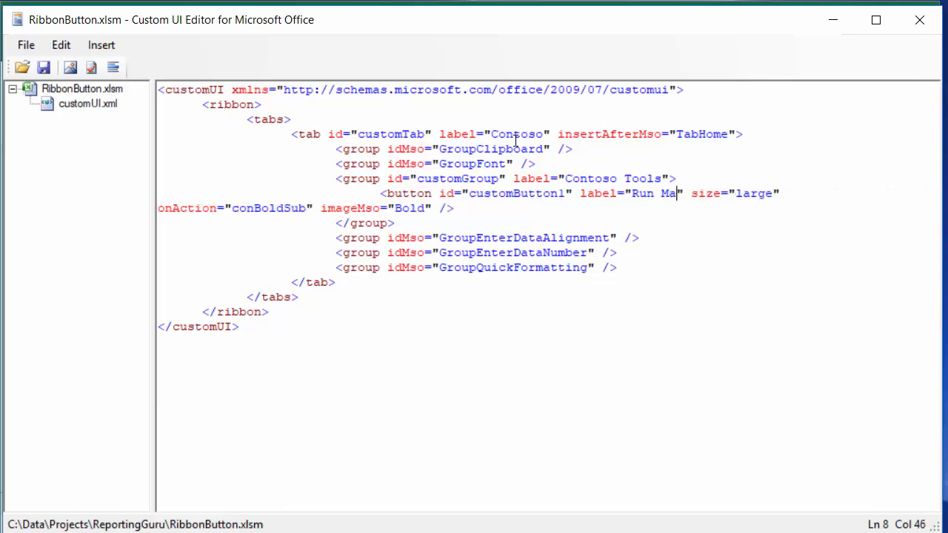
pyautogui.write('cro')
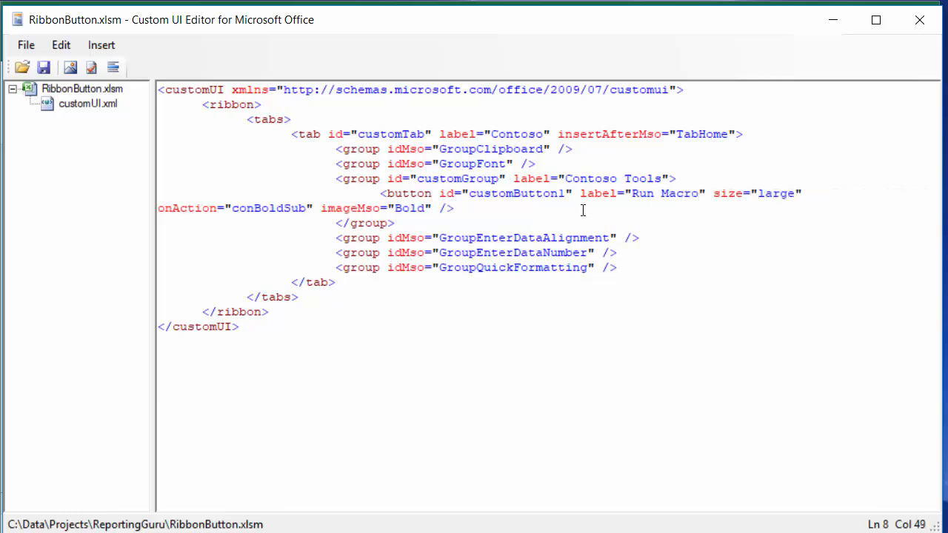
pyautogui.moveTo(284, 220)
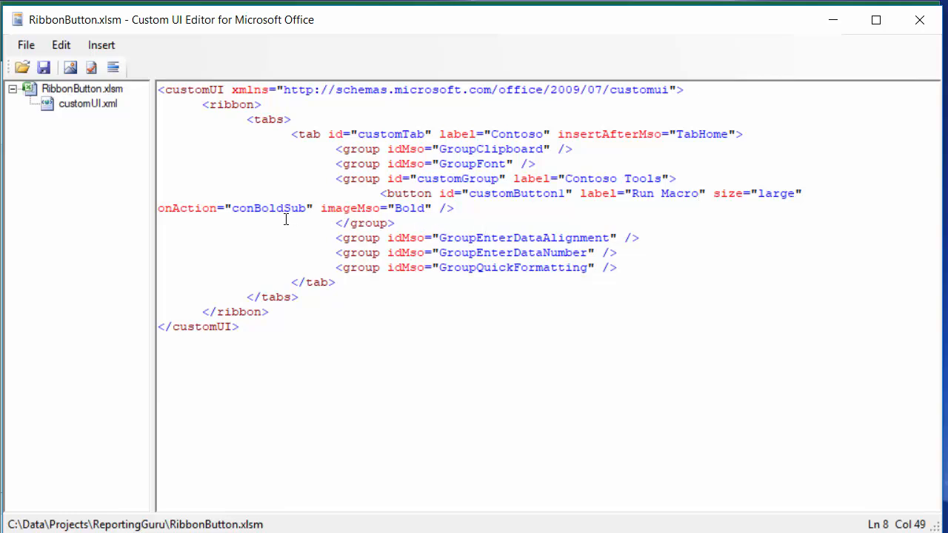
# Select the old onAction name conBoldSub and check the workbook's VBA code, which defines Sub Modify.
pyautogui.doubleClick(268, 207)
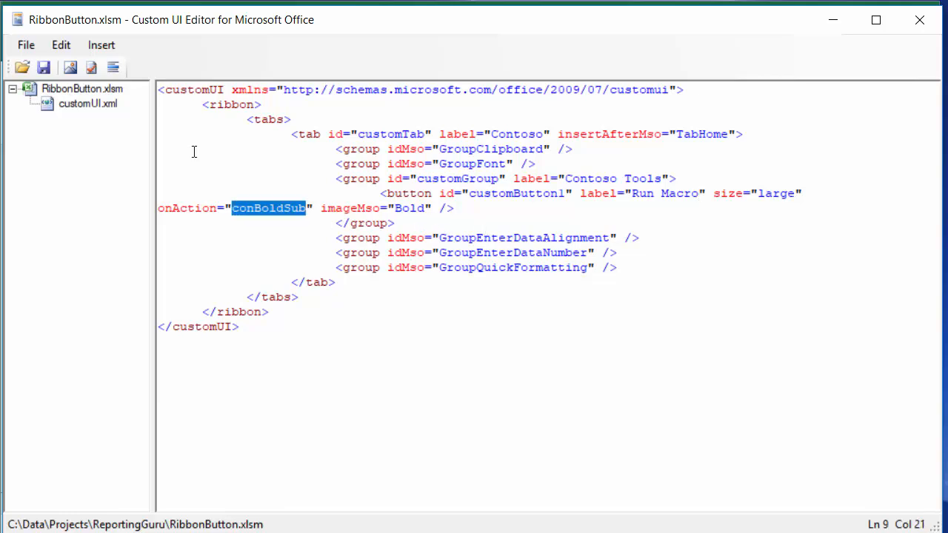
pyautogui.moveTo(500, 334)
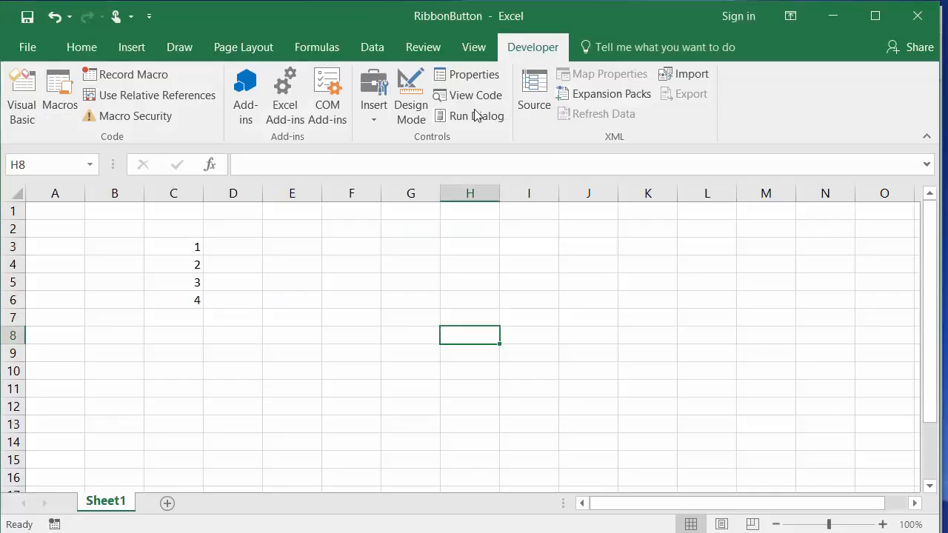
pyautogui.moveTo(20, 96)
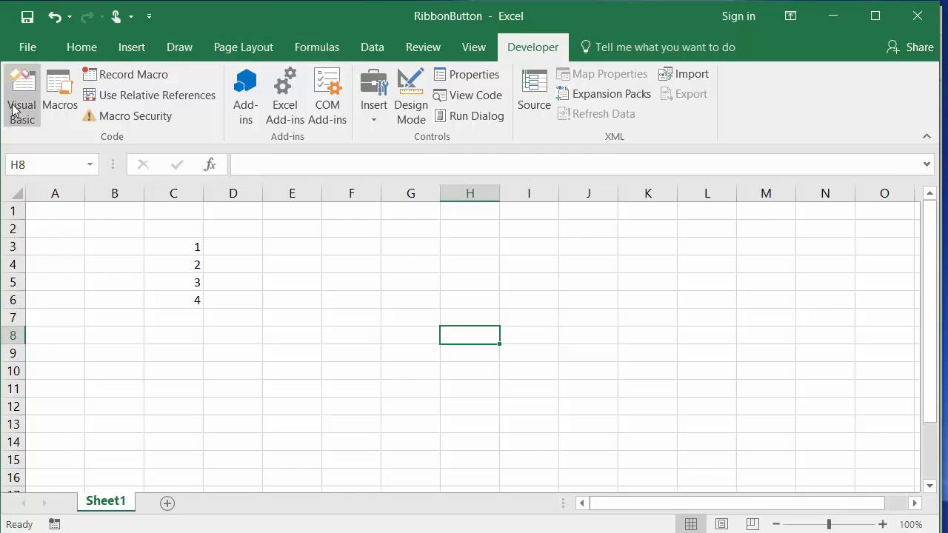
pyautogui.click(21, 88)
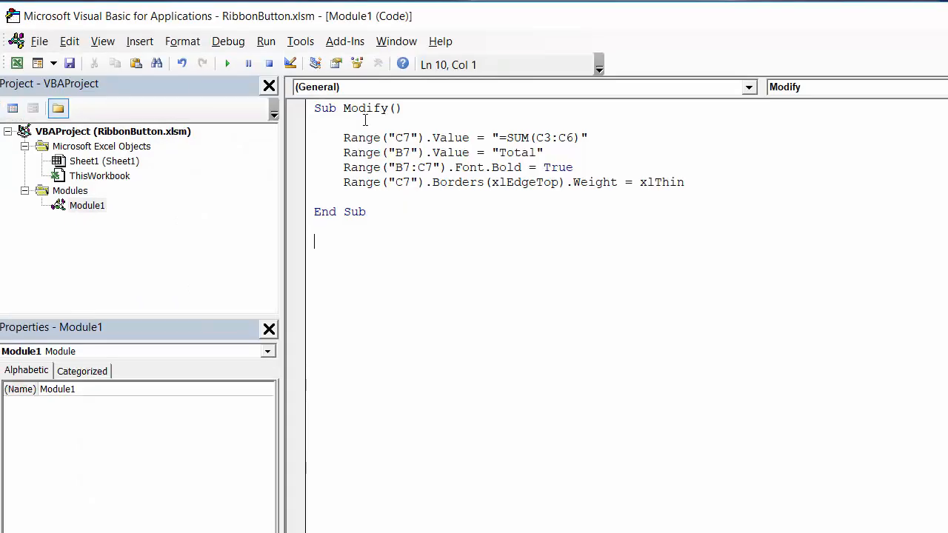
pyautogui.moveTo(433, 348)
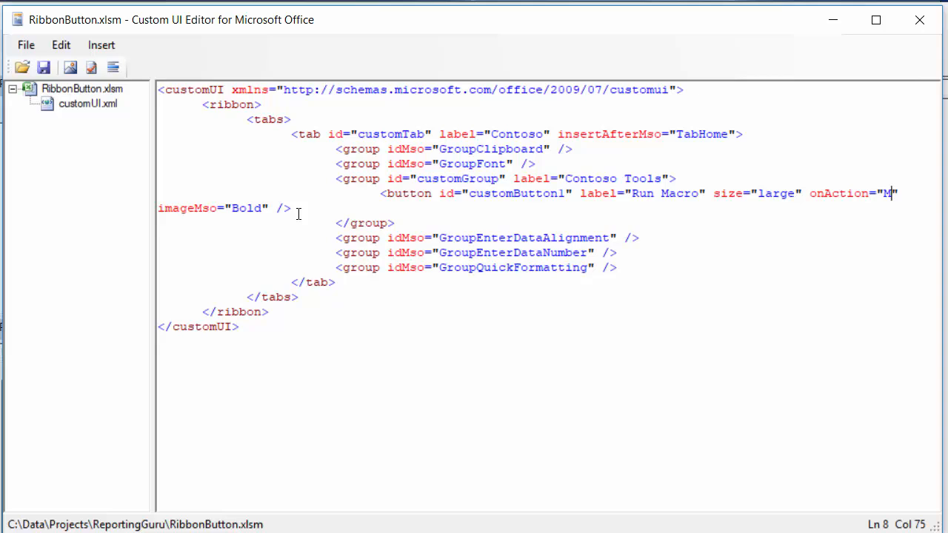
# Set the button's onAction to Modify and its imageMso to MacroPlay.
pyautogui.write('odify')
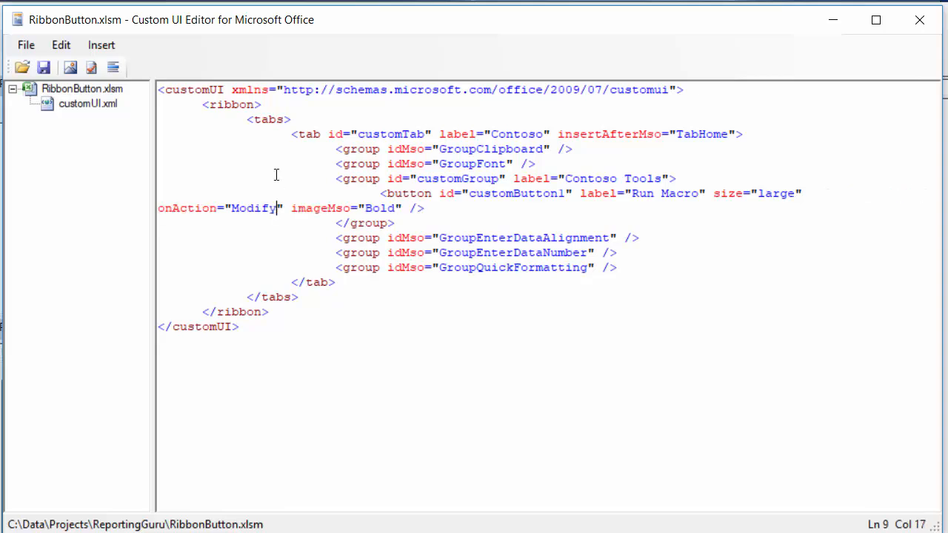
pyautogui.moveTo(456, 253)
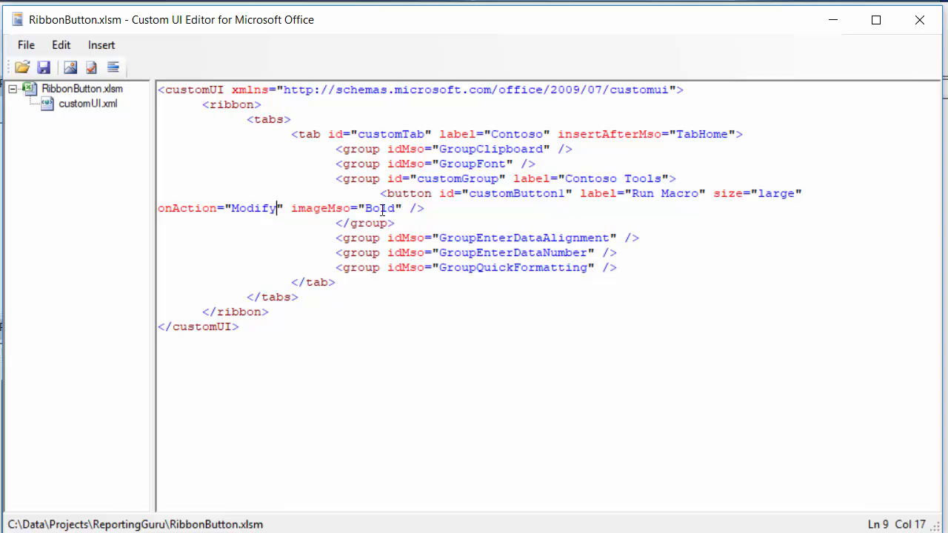
pyautogui.doubleClick(379, 207)
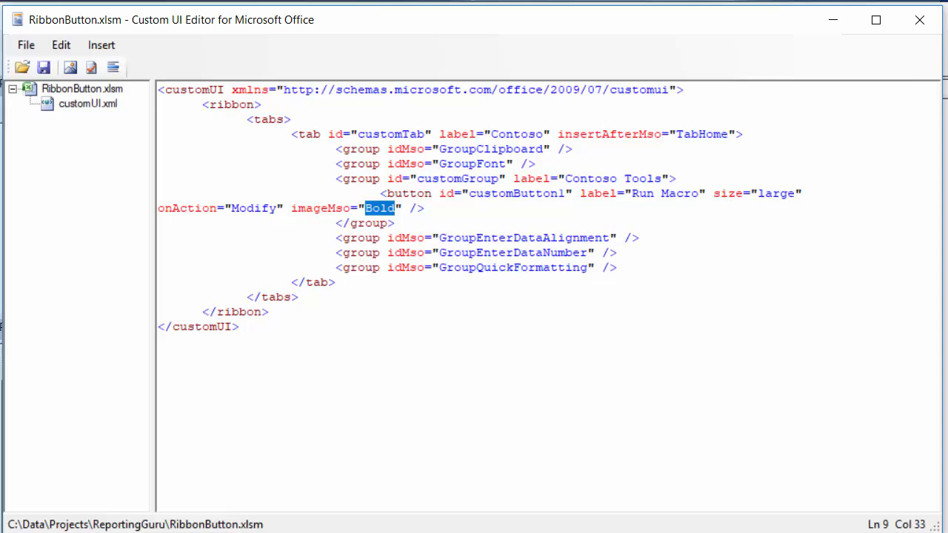
pyautogui.moveTo(382, 200)
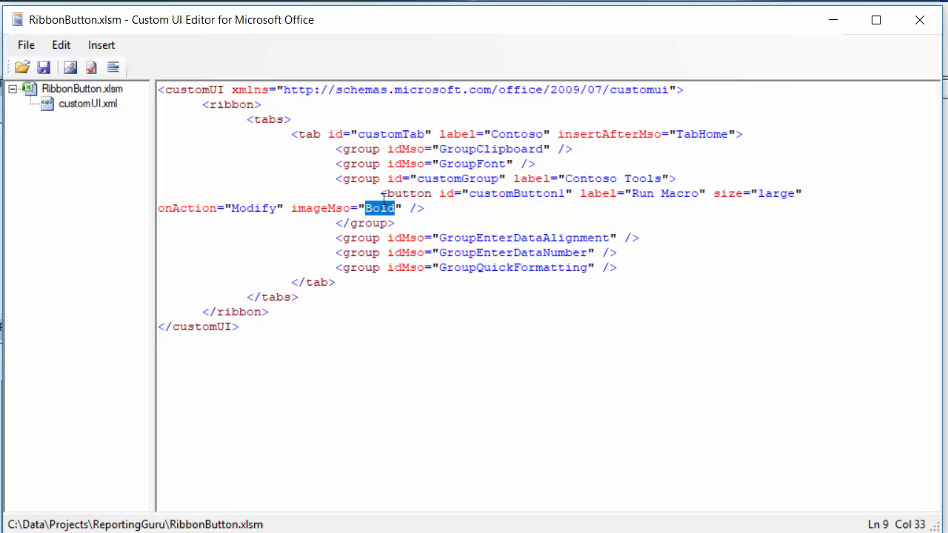
pyautogui.write('Macro')
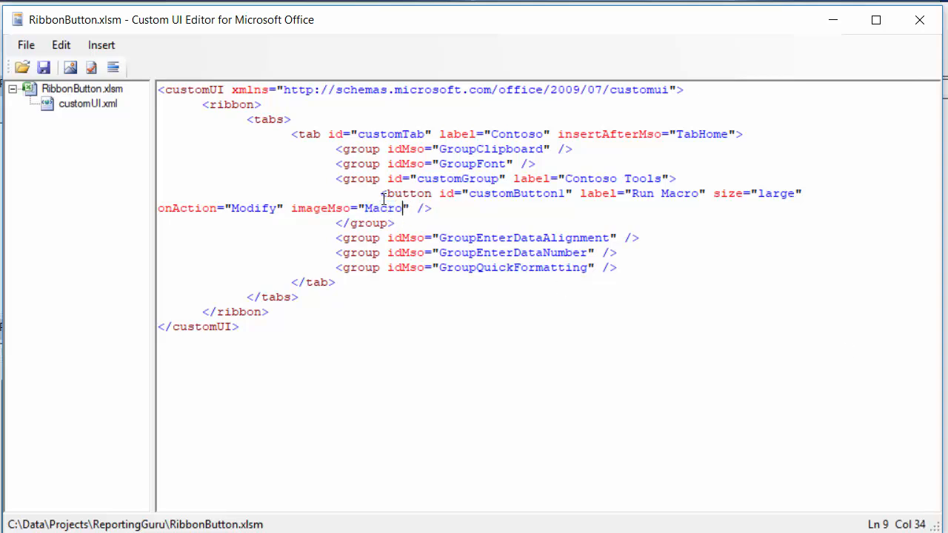
pyautogui.write('Play')
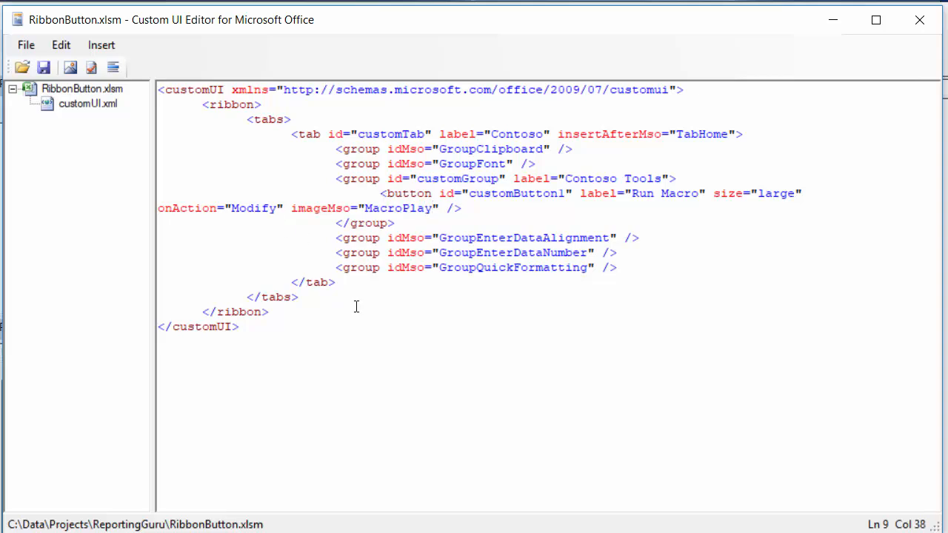
pyautogui.click(503, 191)
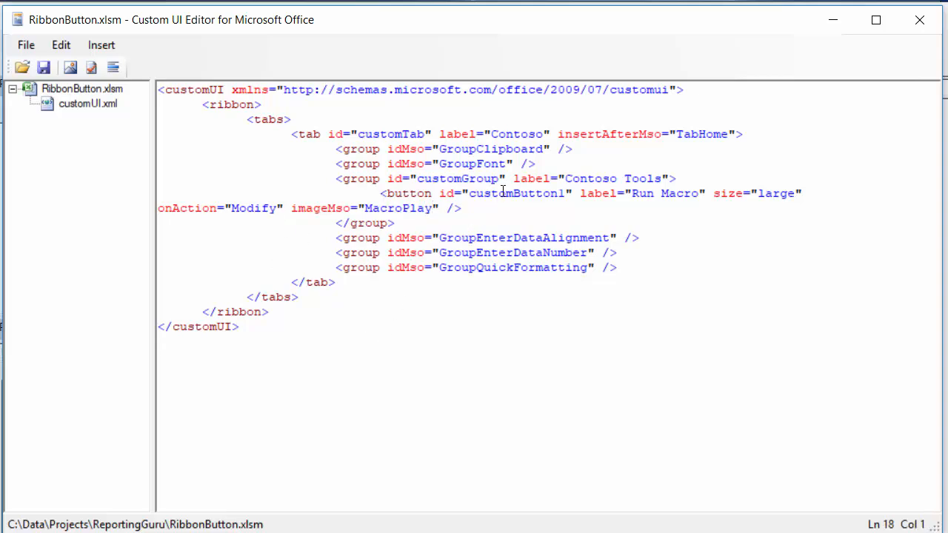
# Relabel the custom tab from Contoso to 'Run Macro'.
pyautogui.doubleClick(515, 133)
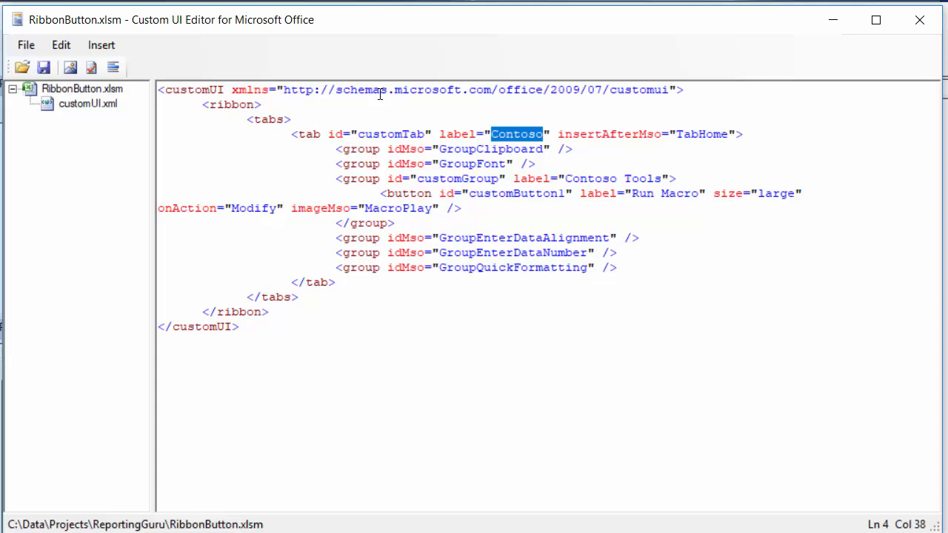
pyautogui.write('Run R')
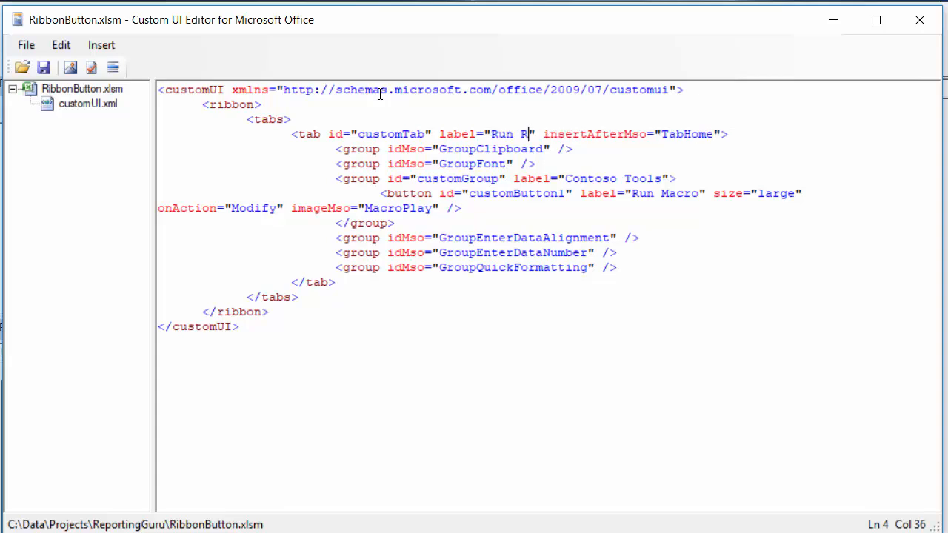
pyautogui.write('acro')
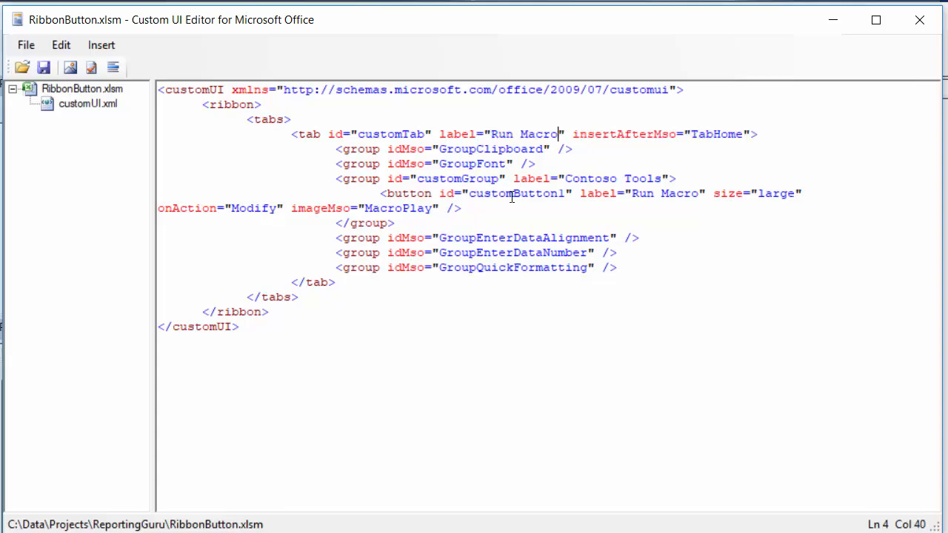
pyautogui.click(501, 252)
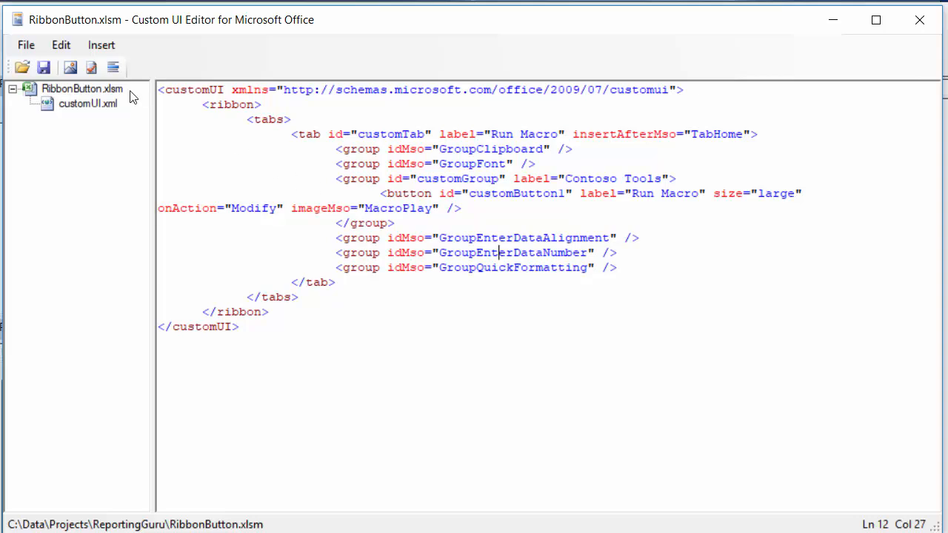
pyautogui.moveTo(92, 68)
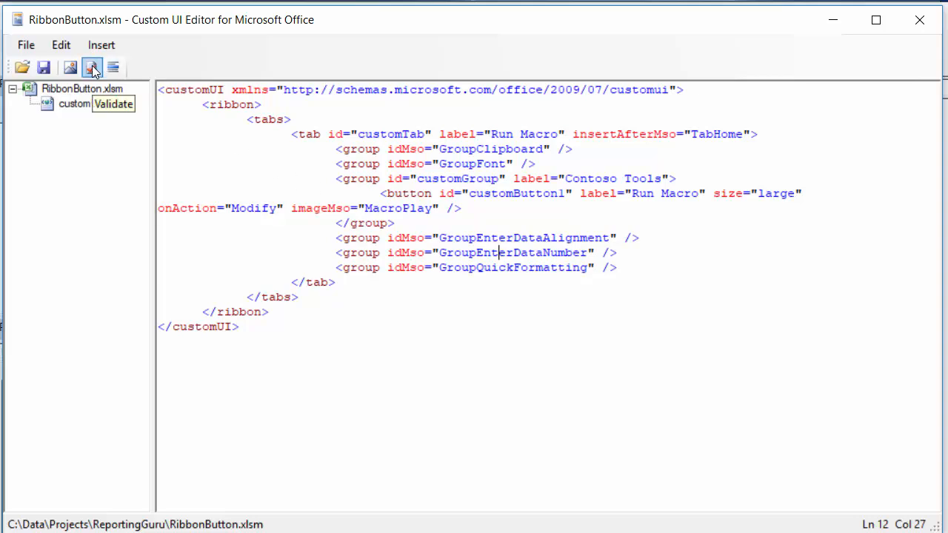
# Validate, fix the customUI xmlns from 2009/07 to 2006/01, and confirm the XML is well formed.
pyautogui.click(92, 68)
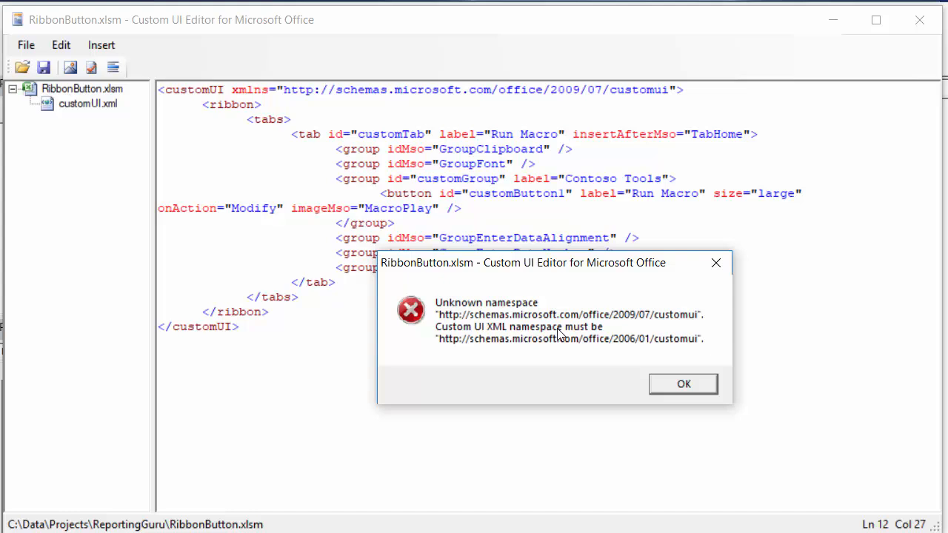
pyautogui.moveTo(622, 351)
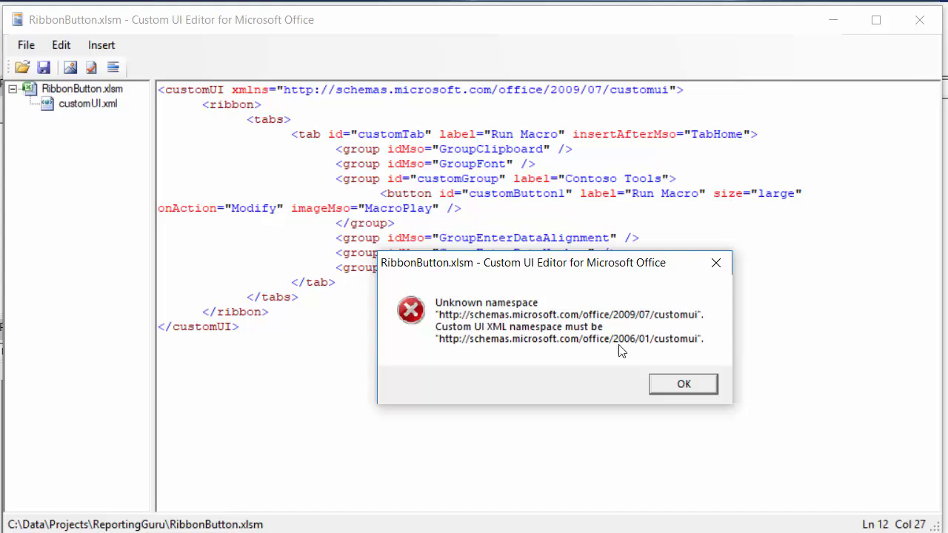
pyautogui.moveTo(642, 351)
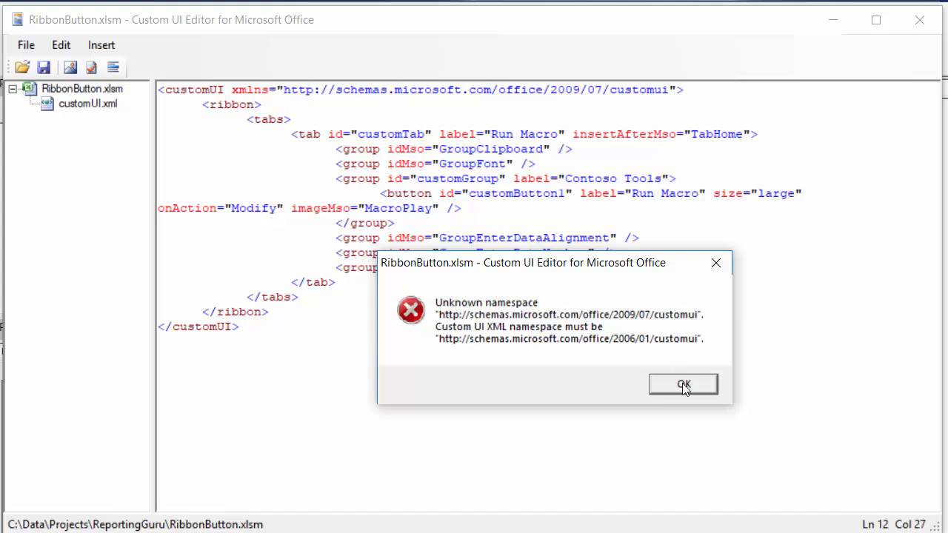
pyautogui.click(683, 385)
pyautogui.write('6')
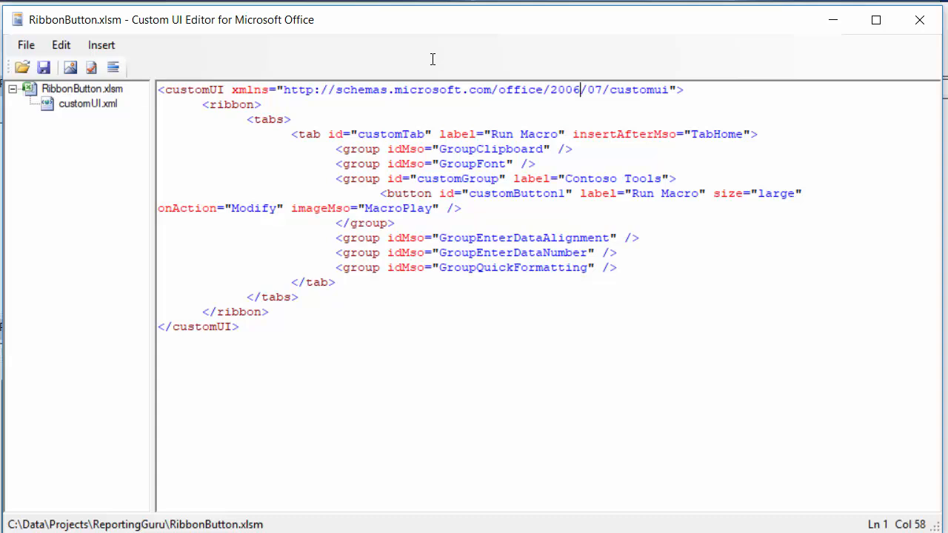
pyautogui.write('01')
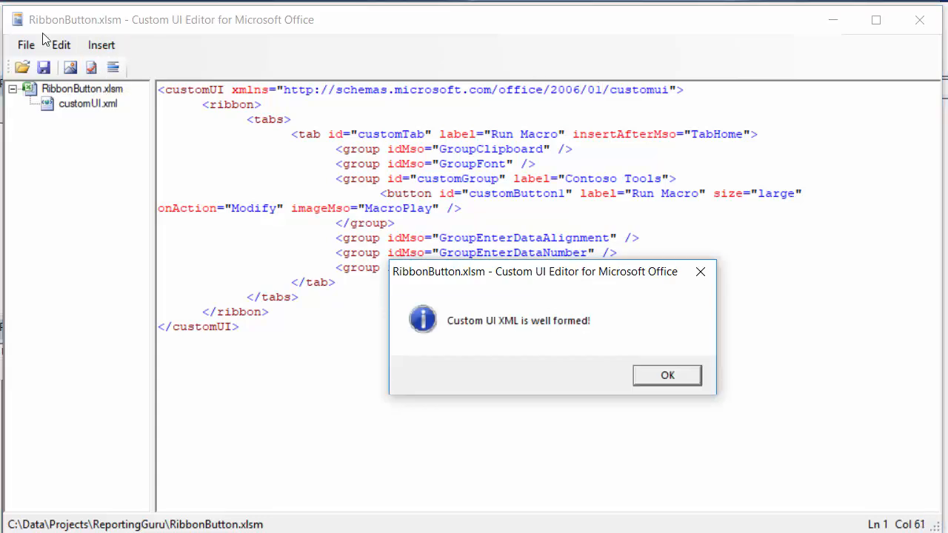
pyautogui.moveTo(509, 339)
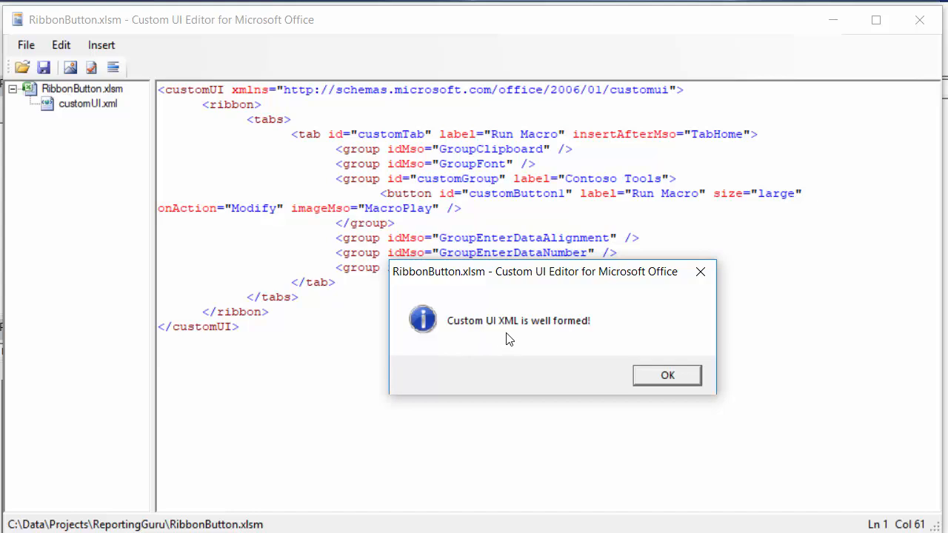
pyautogui.moveTo(702, 393)
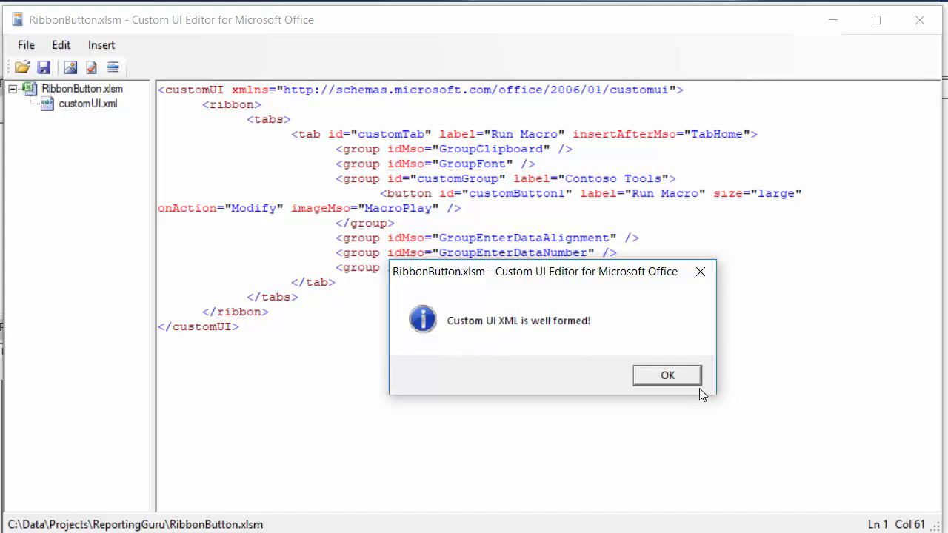
pyautogui.click(666, 374)
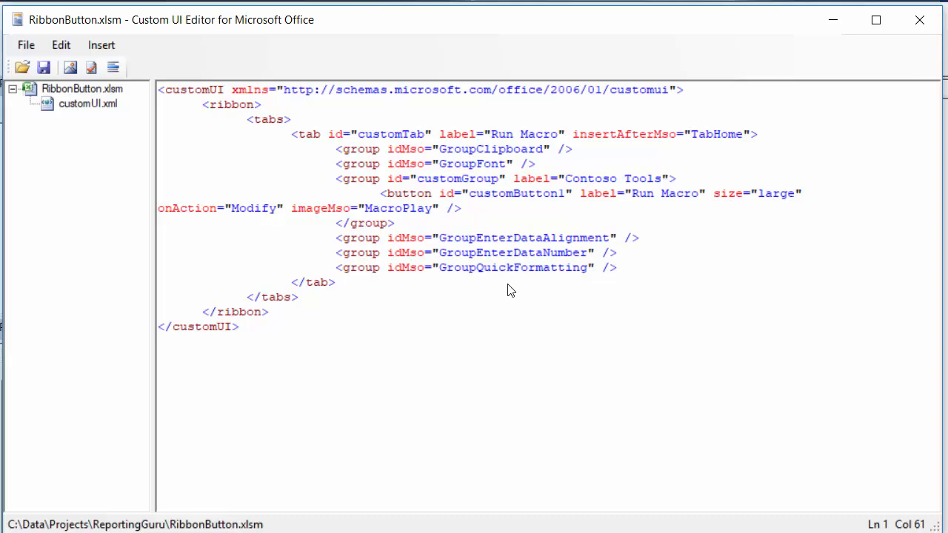